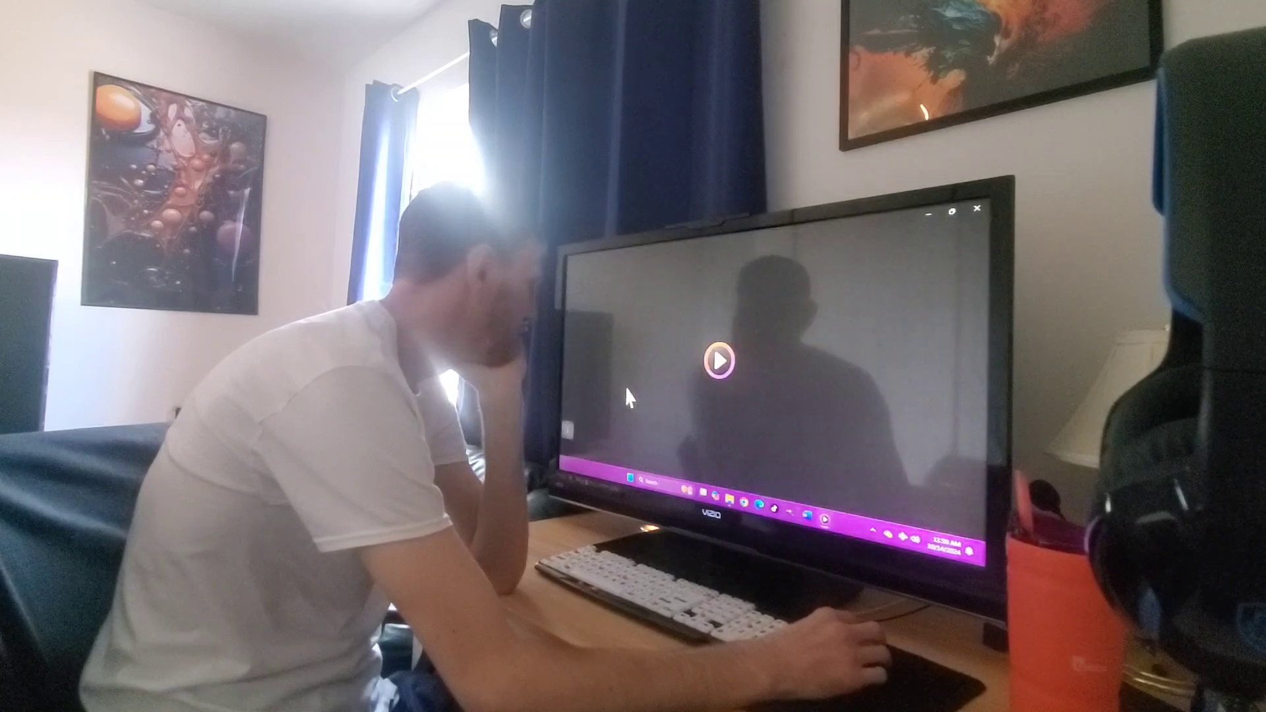
- Start playback of the music track with the Play button in the empty player window
click(717, 364)
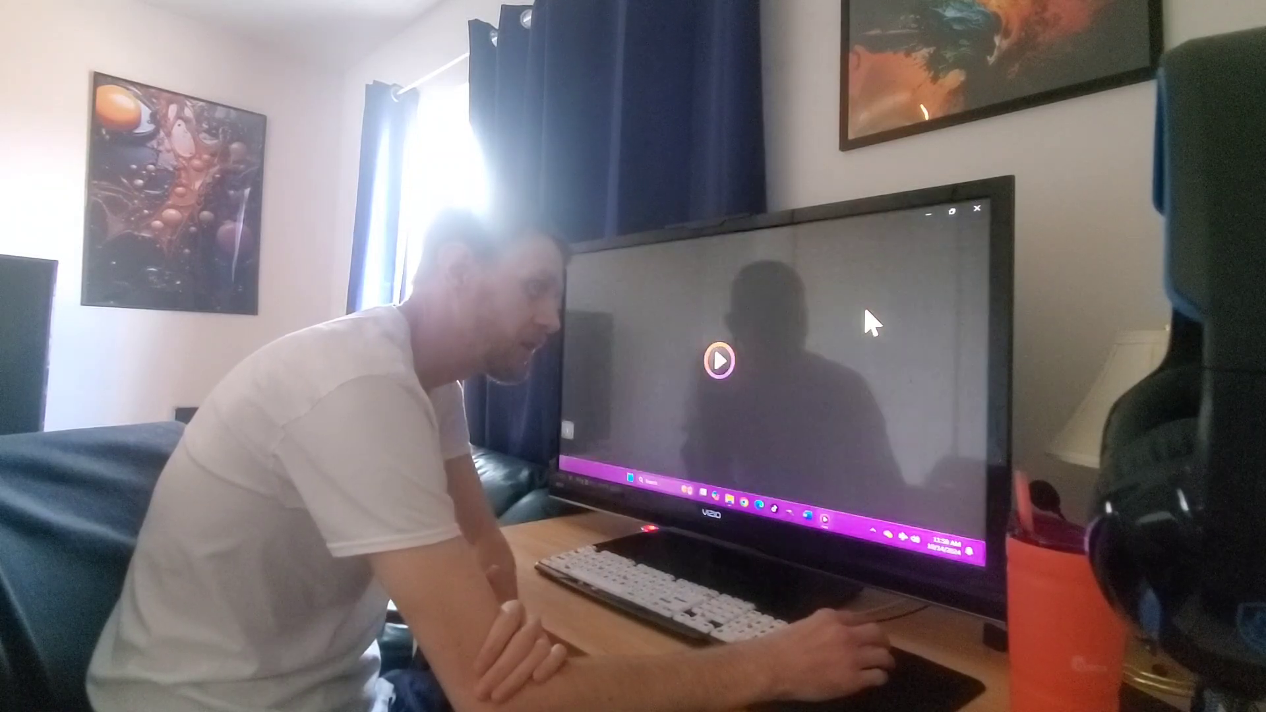
click(718, 364)
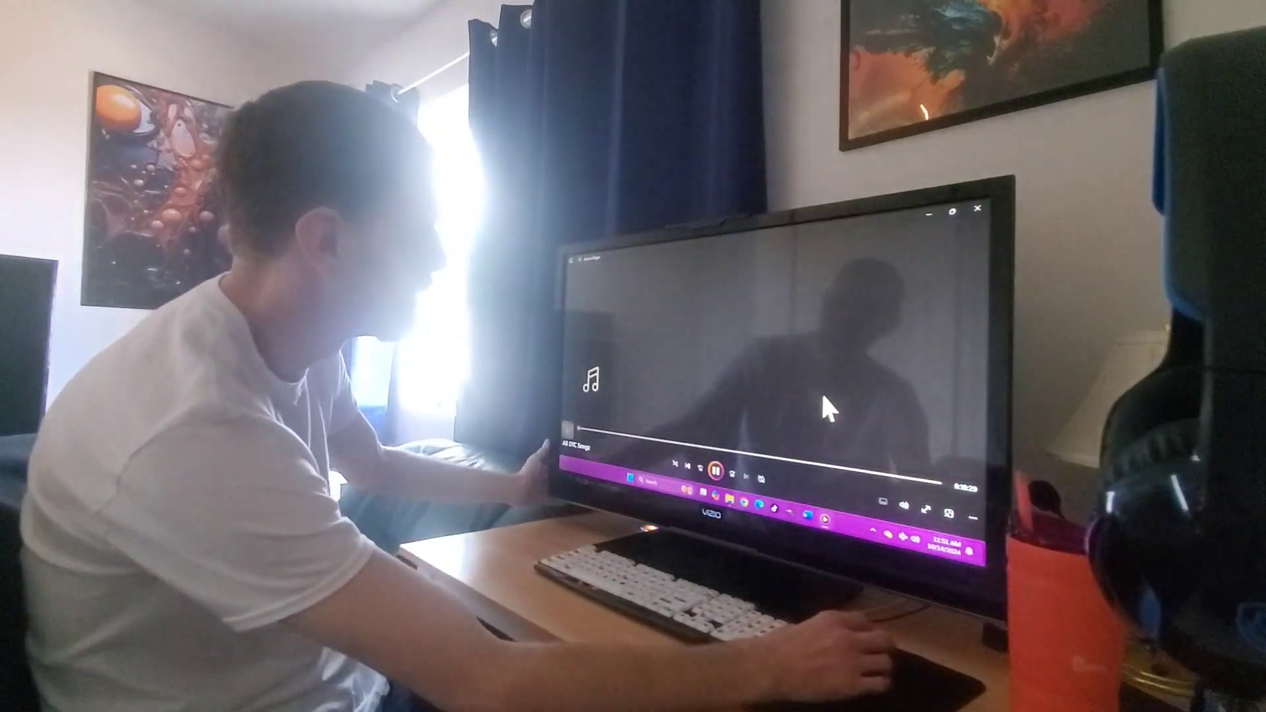